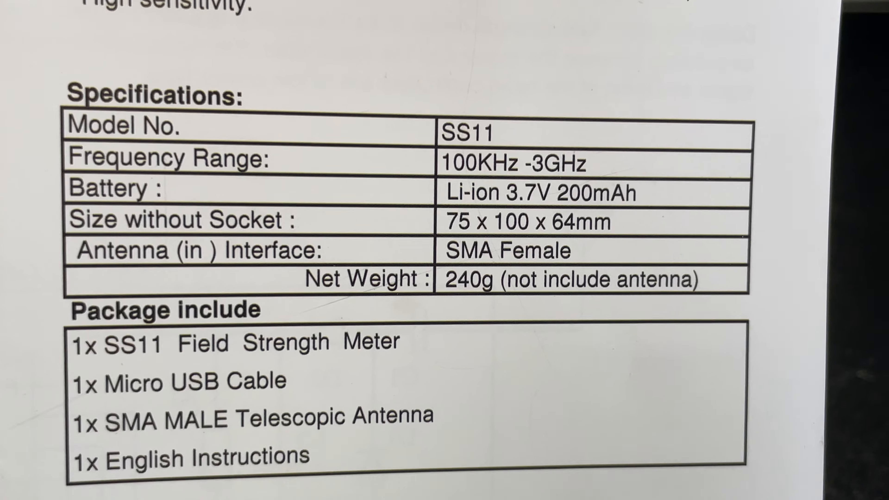
pyautogui.scroll(-3)
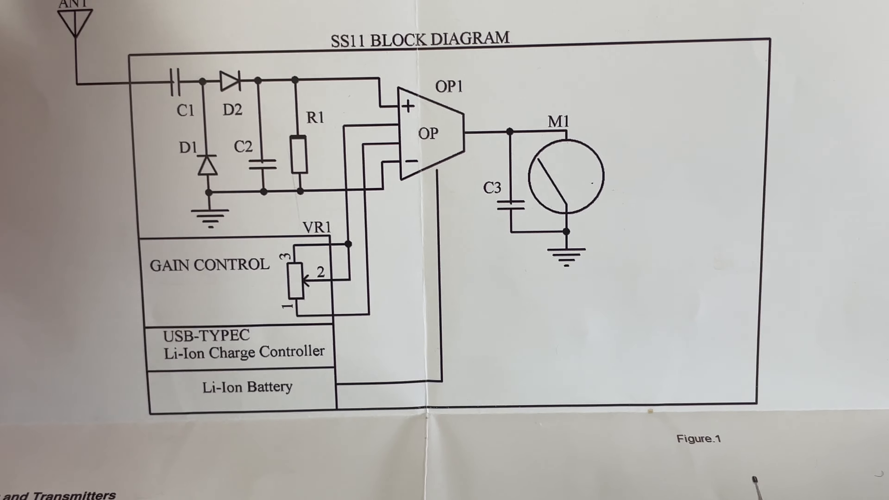
pyautogui.scroll(-3)
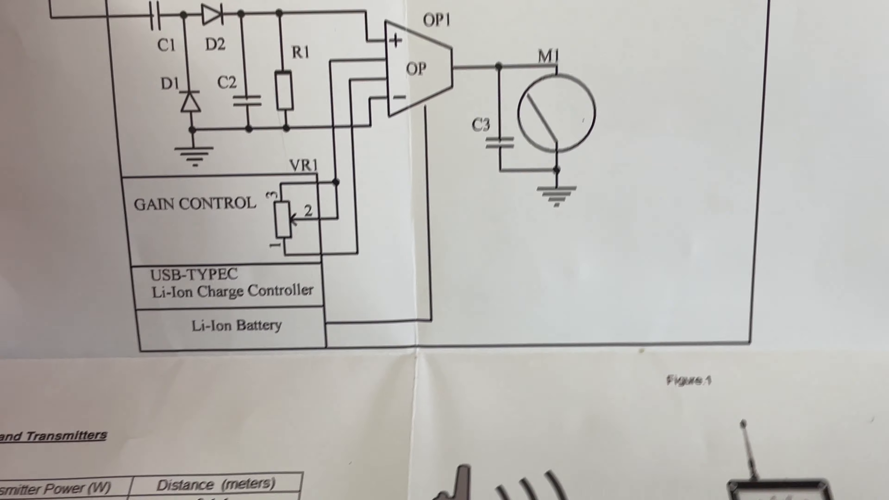